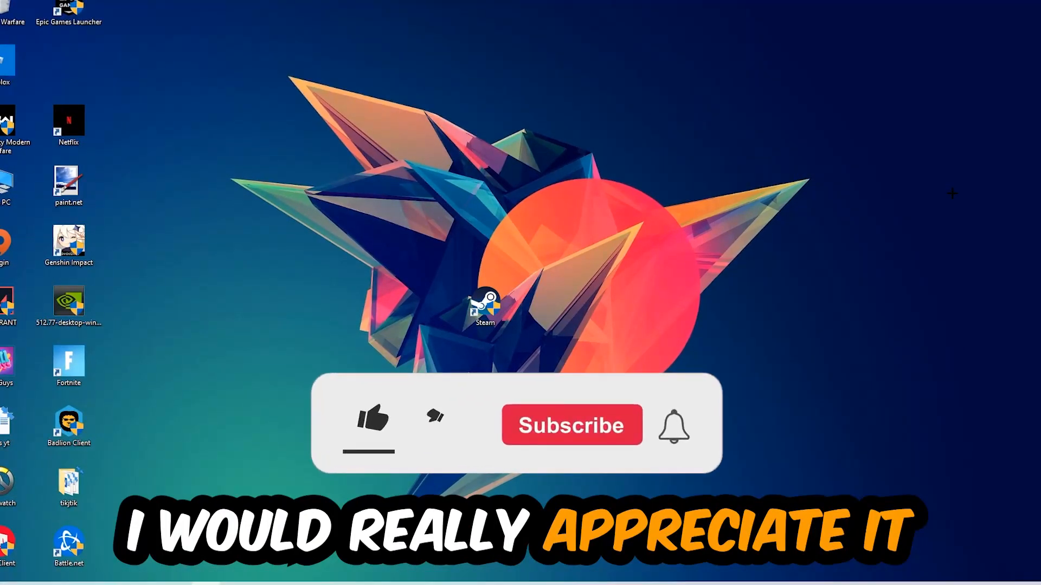
Launch Task Manager from the taskbar to view running background processes.
left_click(372, 422)
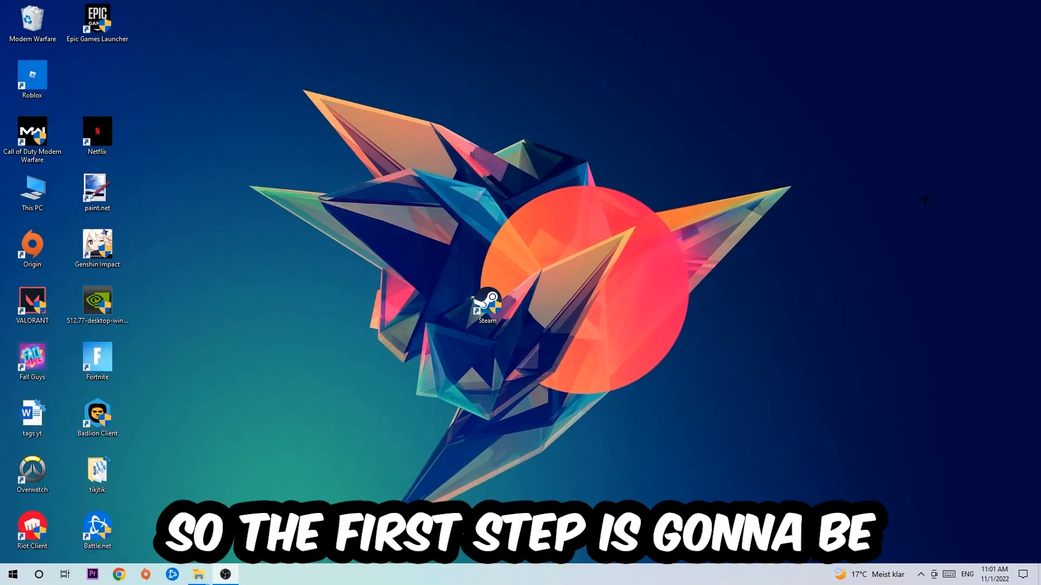
mouse_move(518, 239)
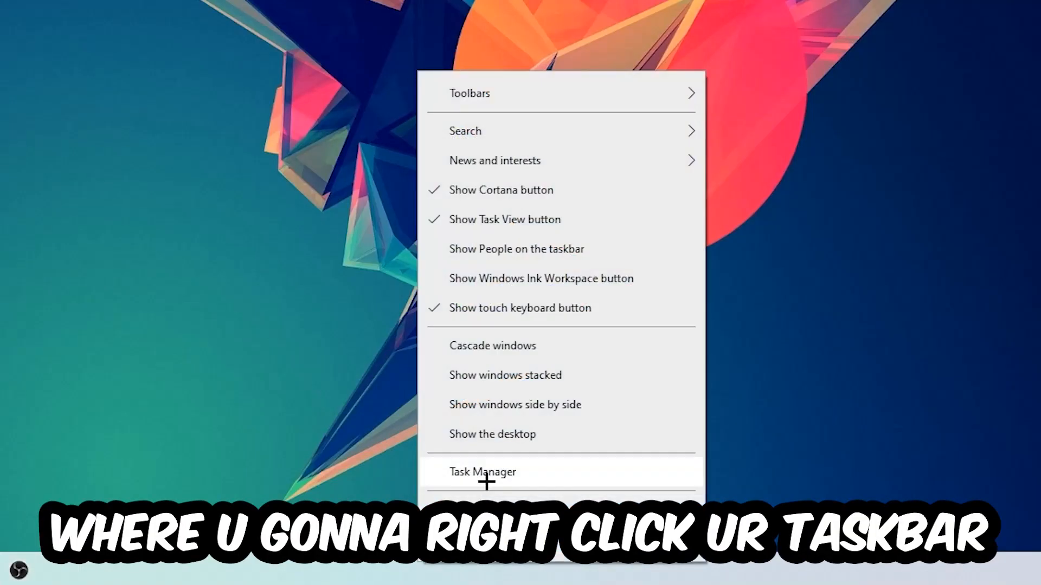
left_click(481, 472)
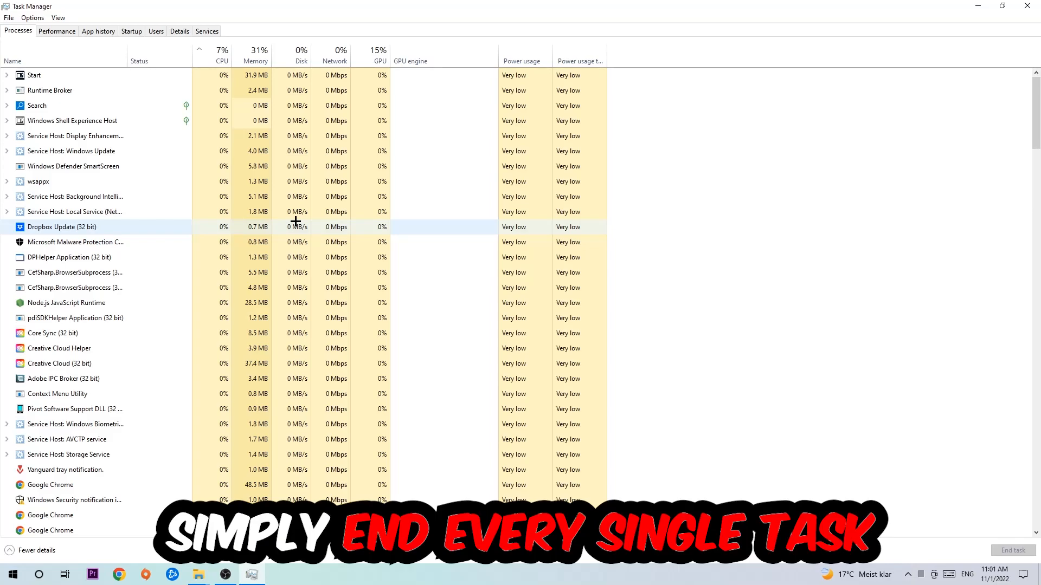
mouse_move(254, 212)
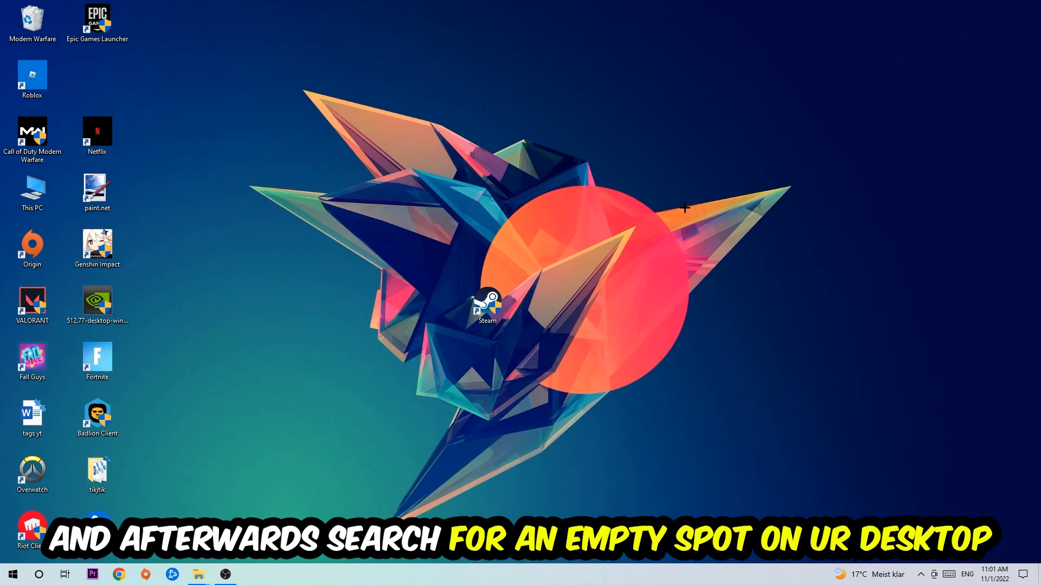
mouse_move(739, 178)
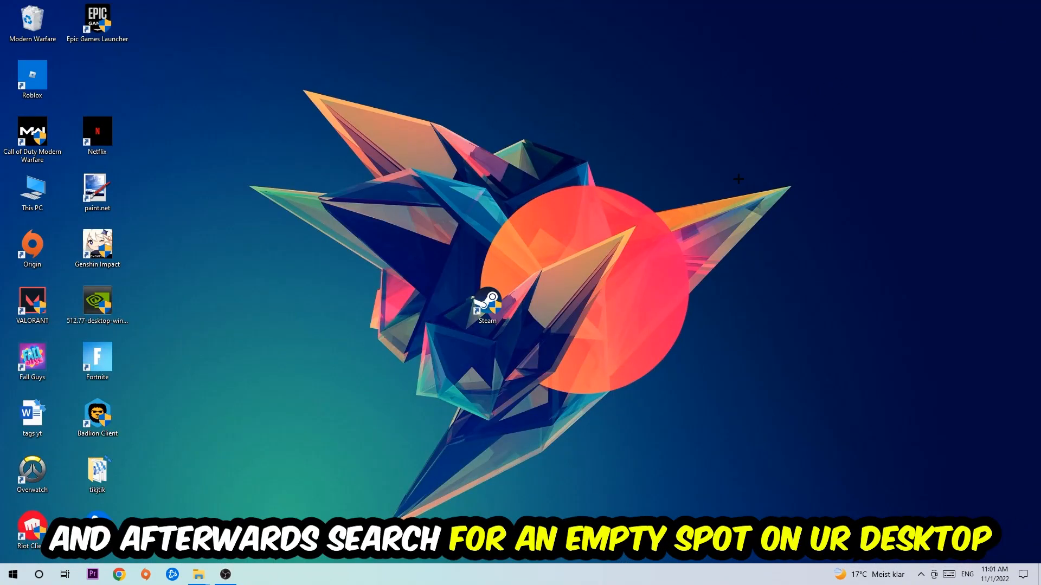
Open Display settings from the desktop right-click menu.
right_click(738, 180)
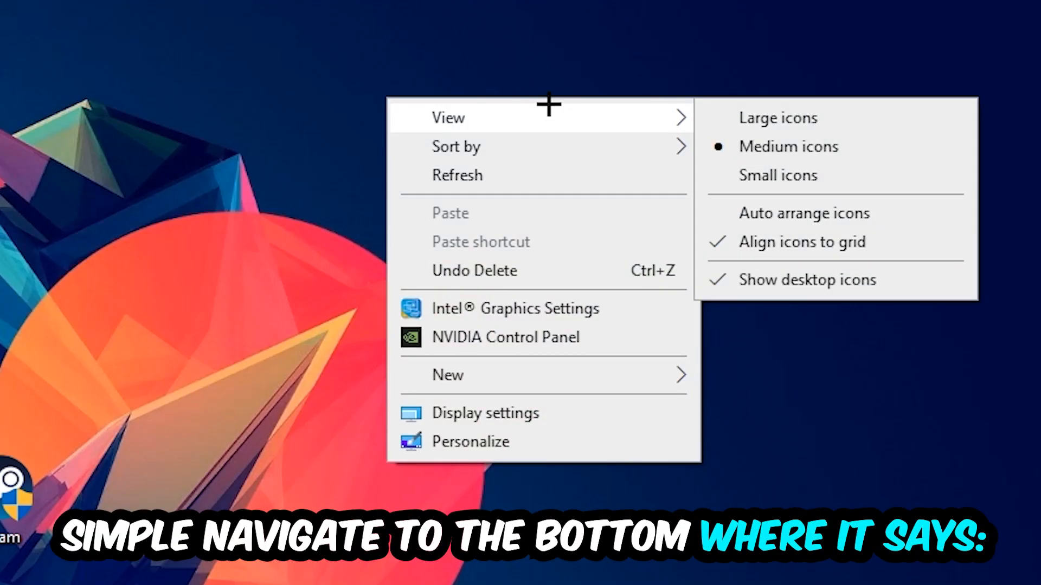
mouse_move(524, 412)
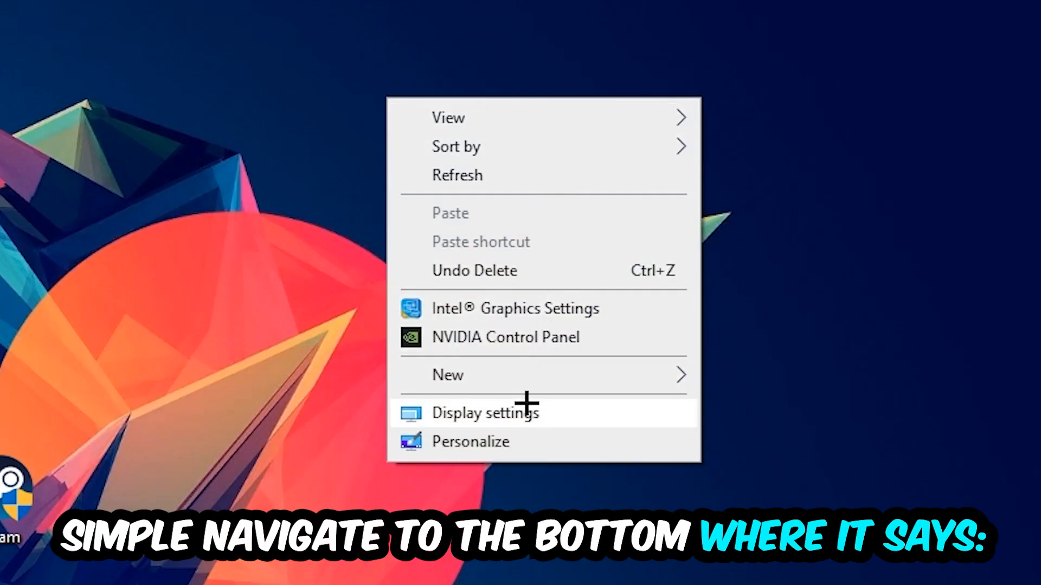
left_click(485, 412)
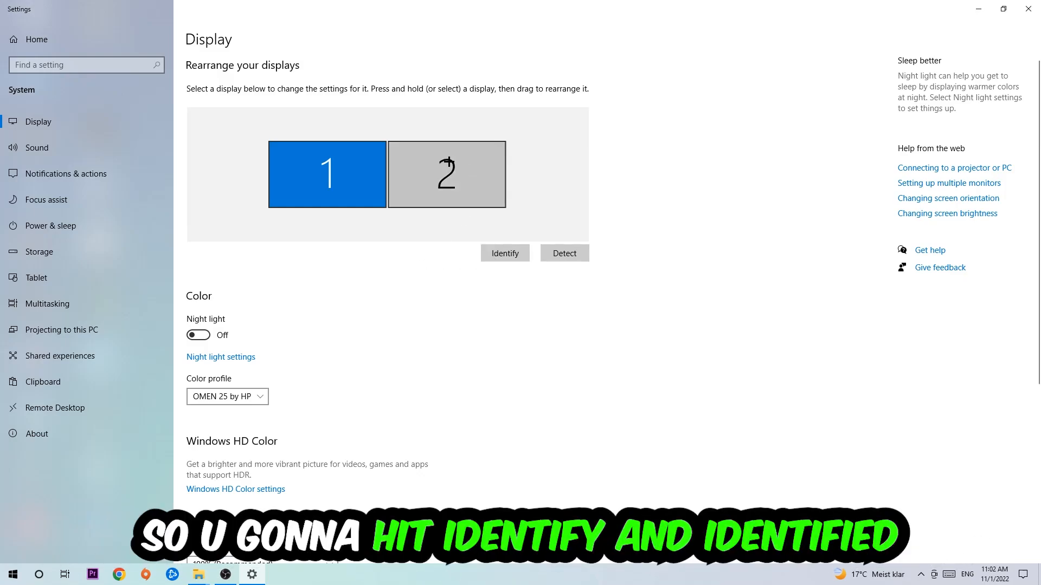
Scroll to Scale and layout and choose 100% (Recommended) text and app size.
scroll("down", 3)
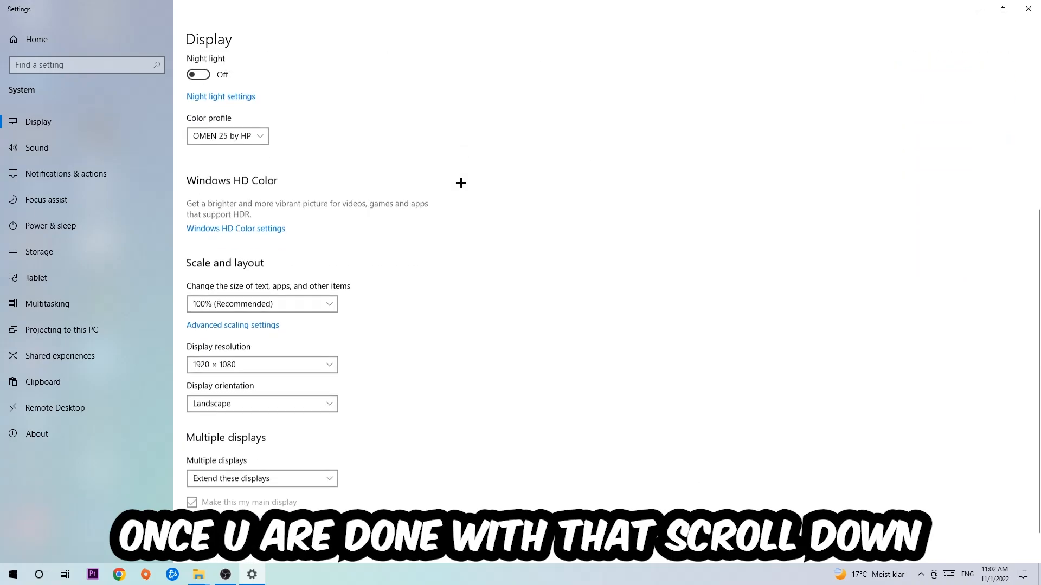
scroll("down", 3)
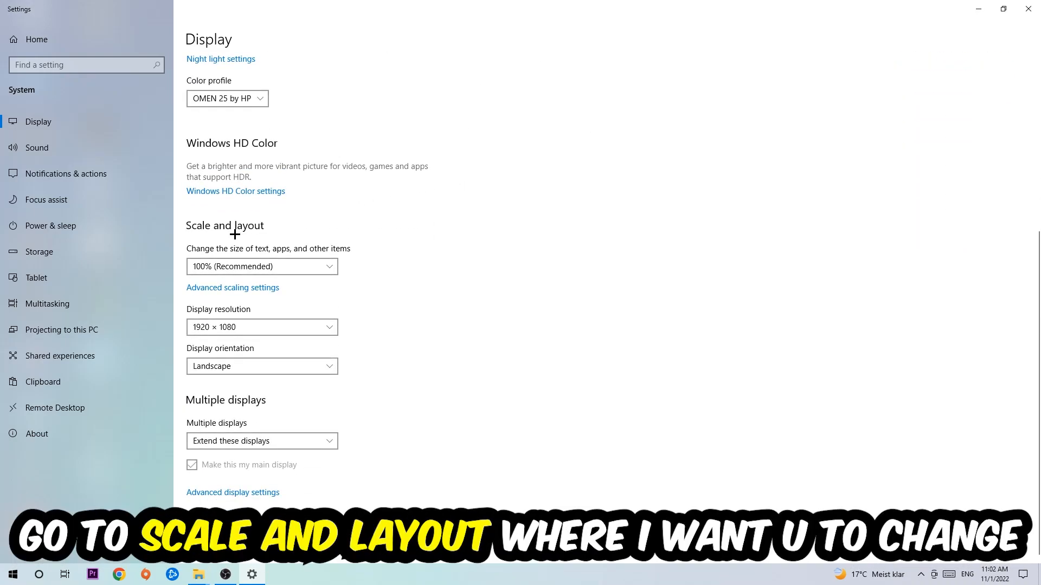
left_click(261, 266)
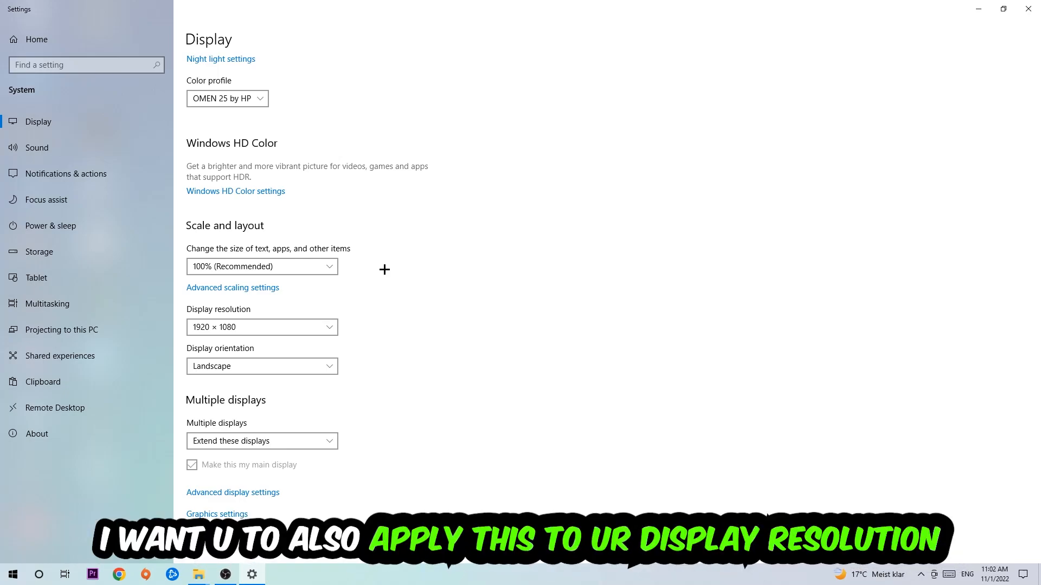
mouse_move(685, 130)
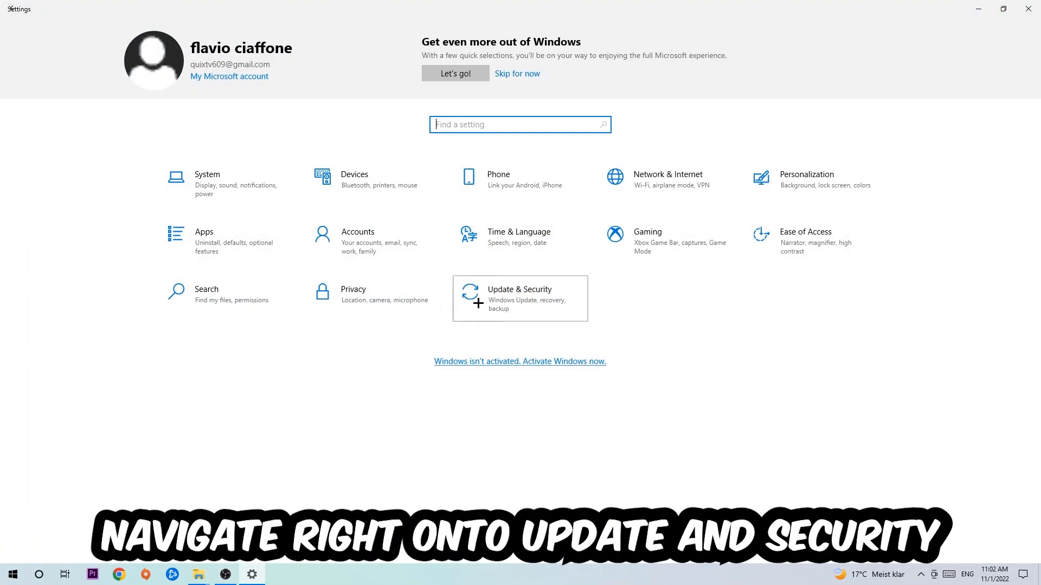
Go to Update & Security to reach the Windows Update page.
left_click(519, 298)
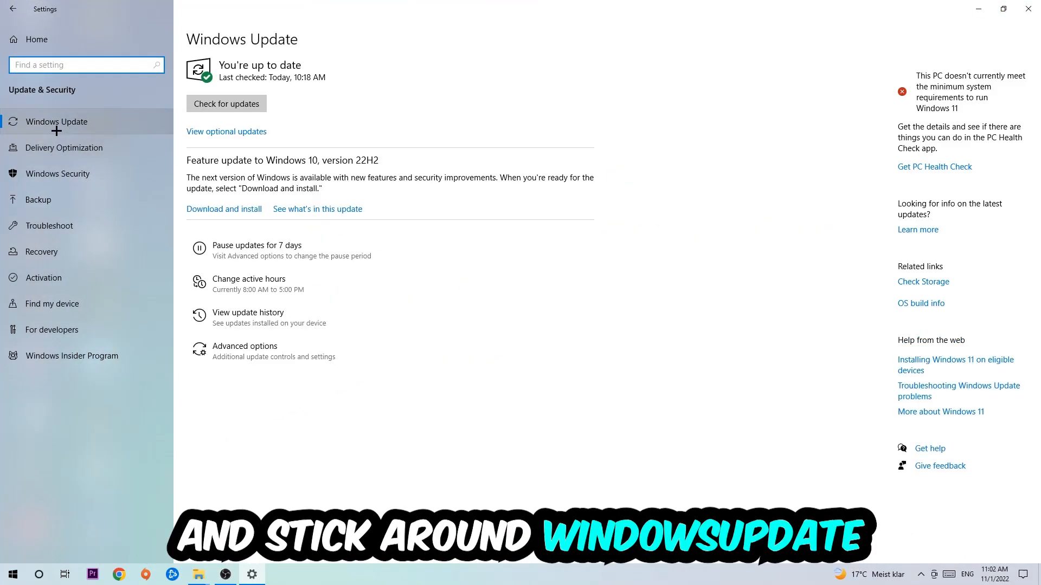